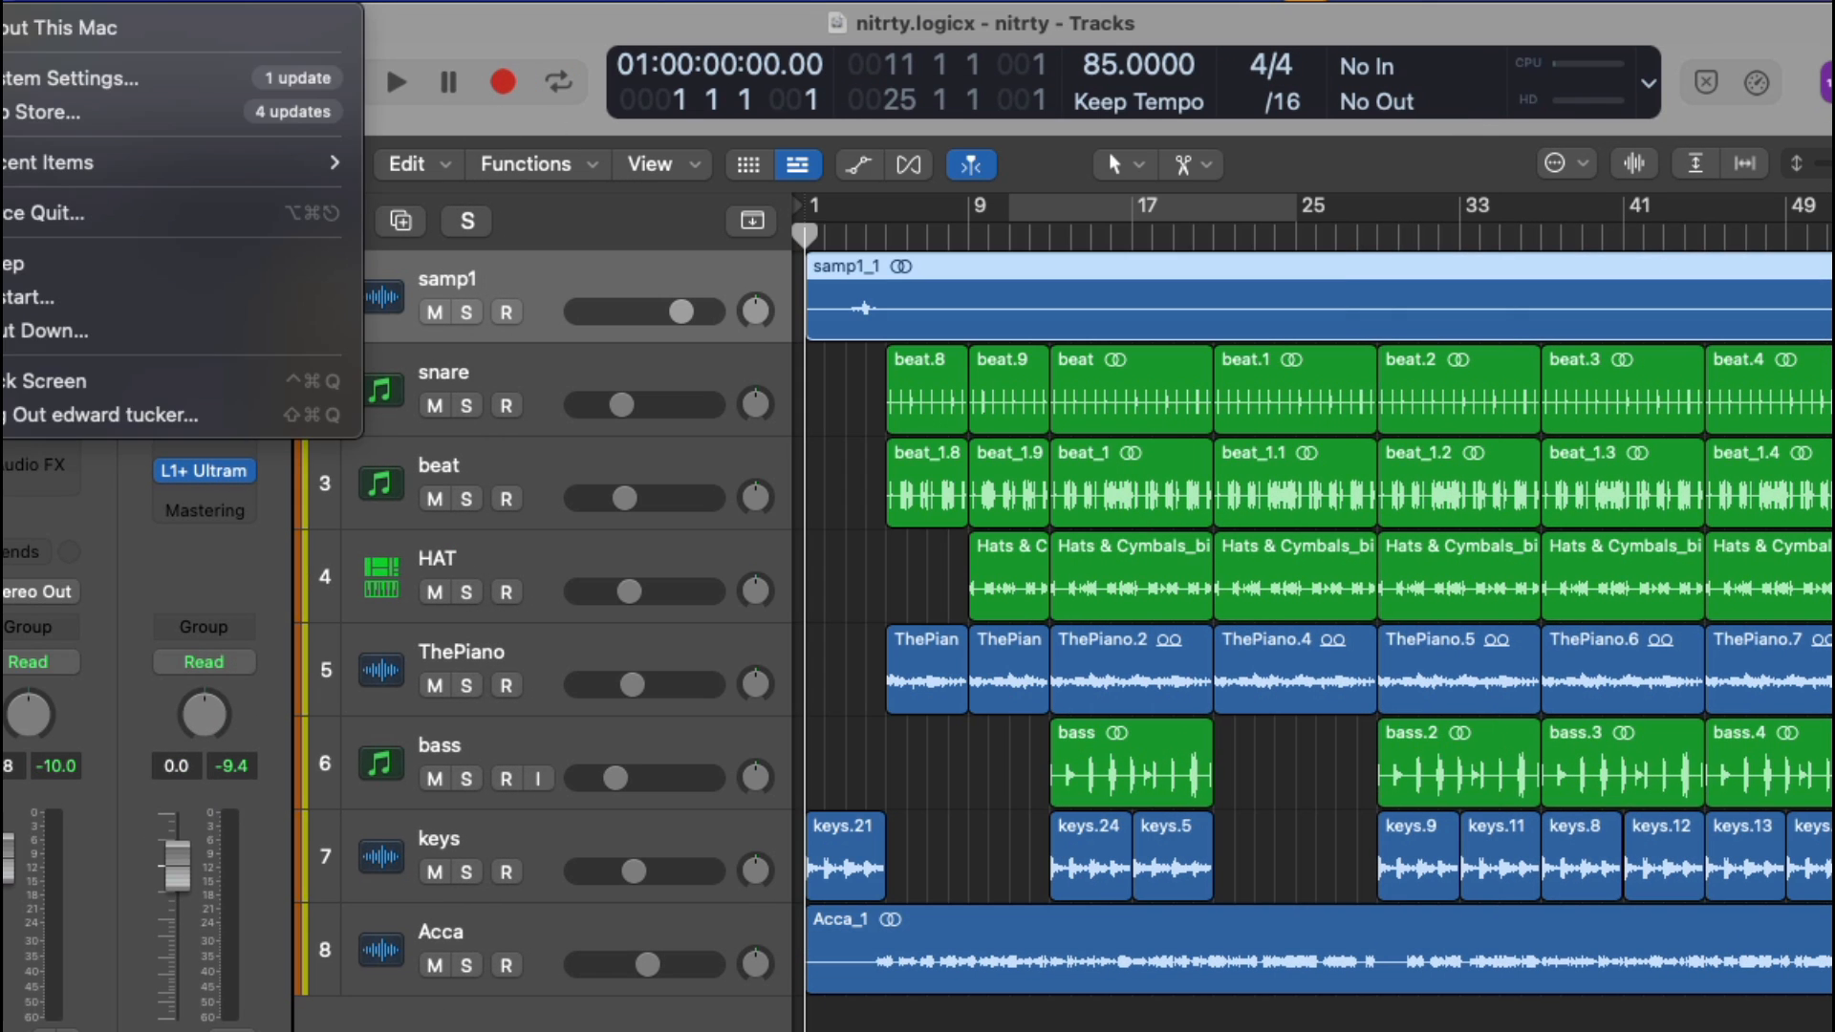
# - Check the Mac's hardware specs, open Acca_1 region actions, then browse the Distortion plug-in list
pyautogui.click(58, 27)
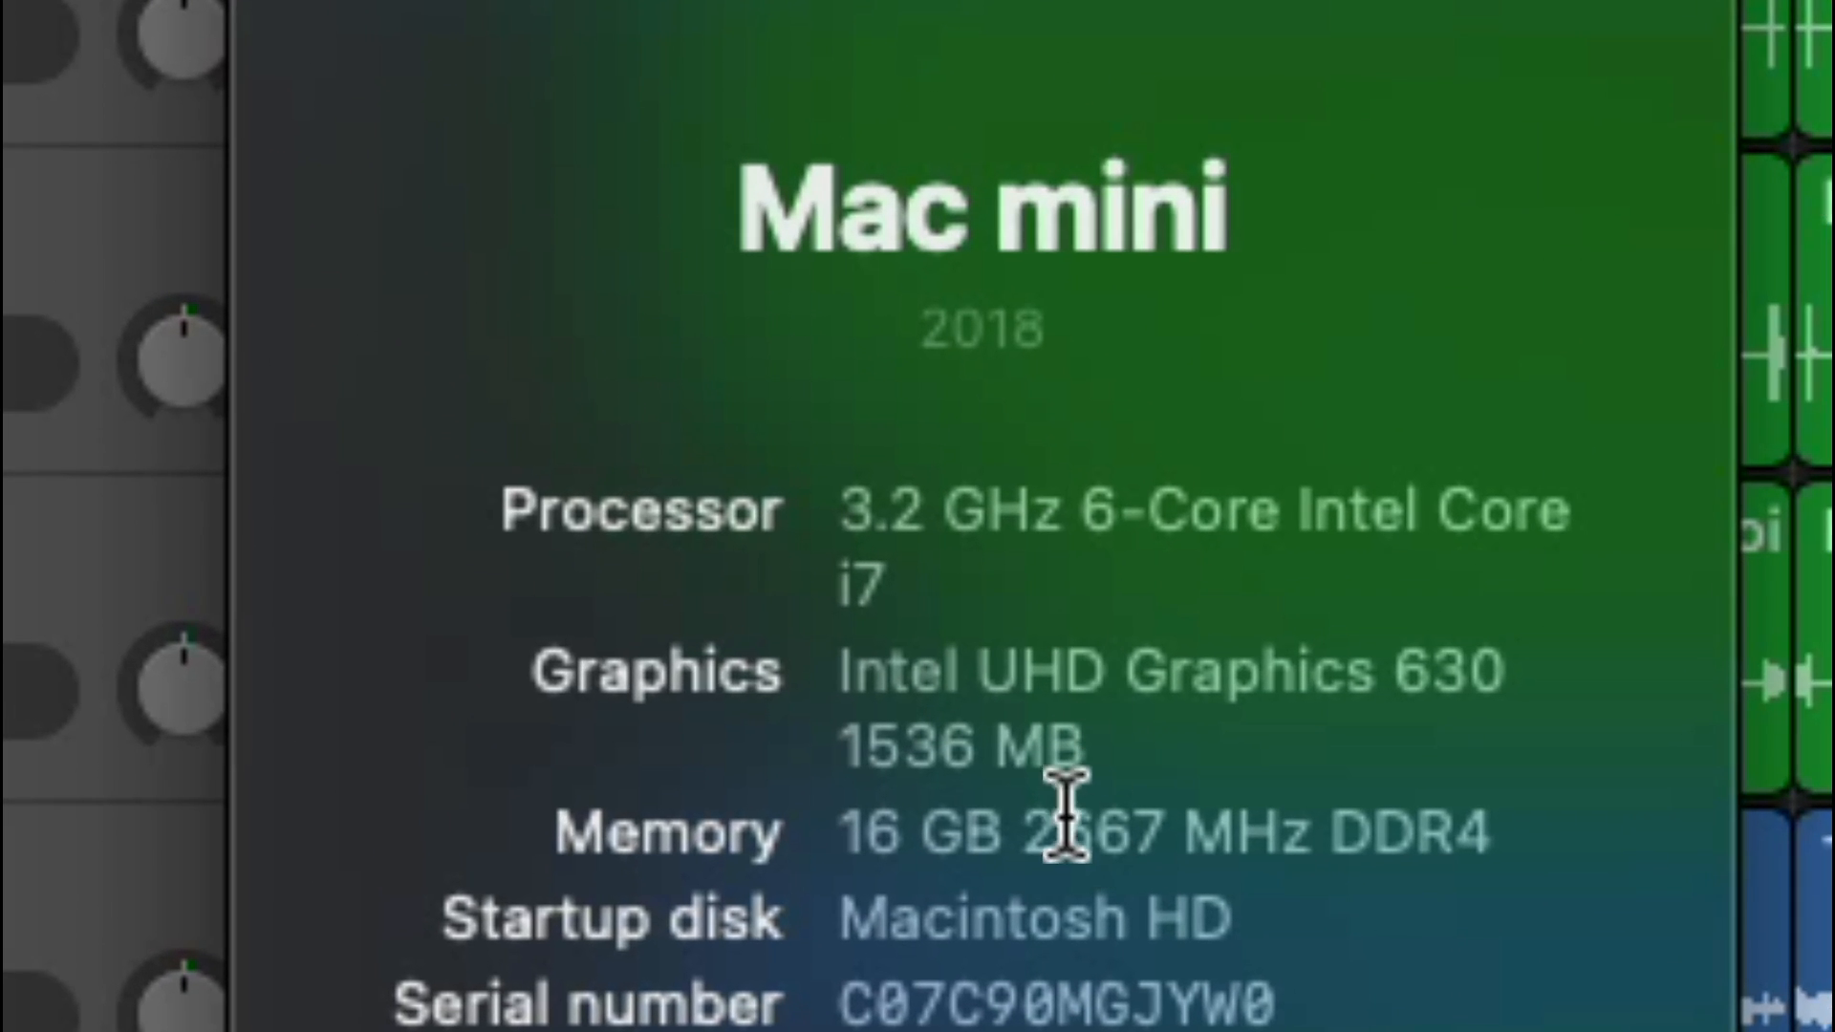
pyautogui.moveTo(971, 755)
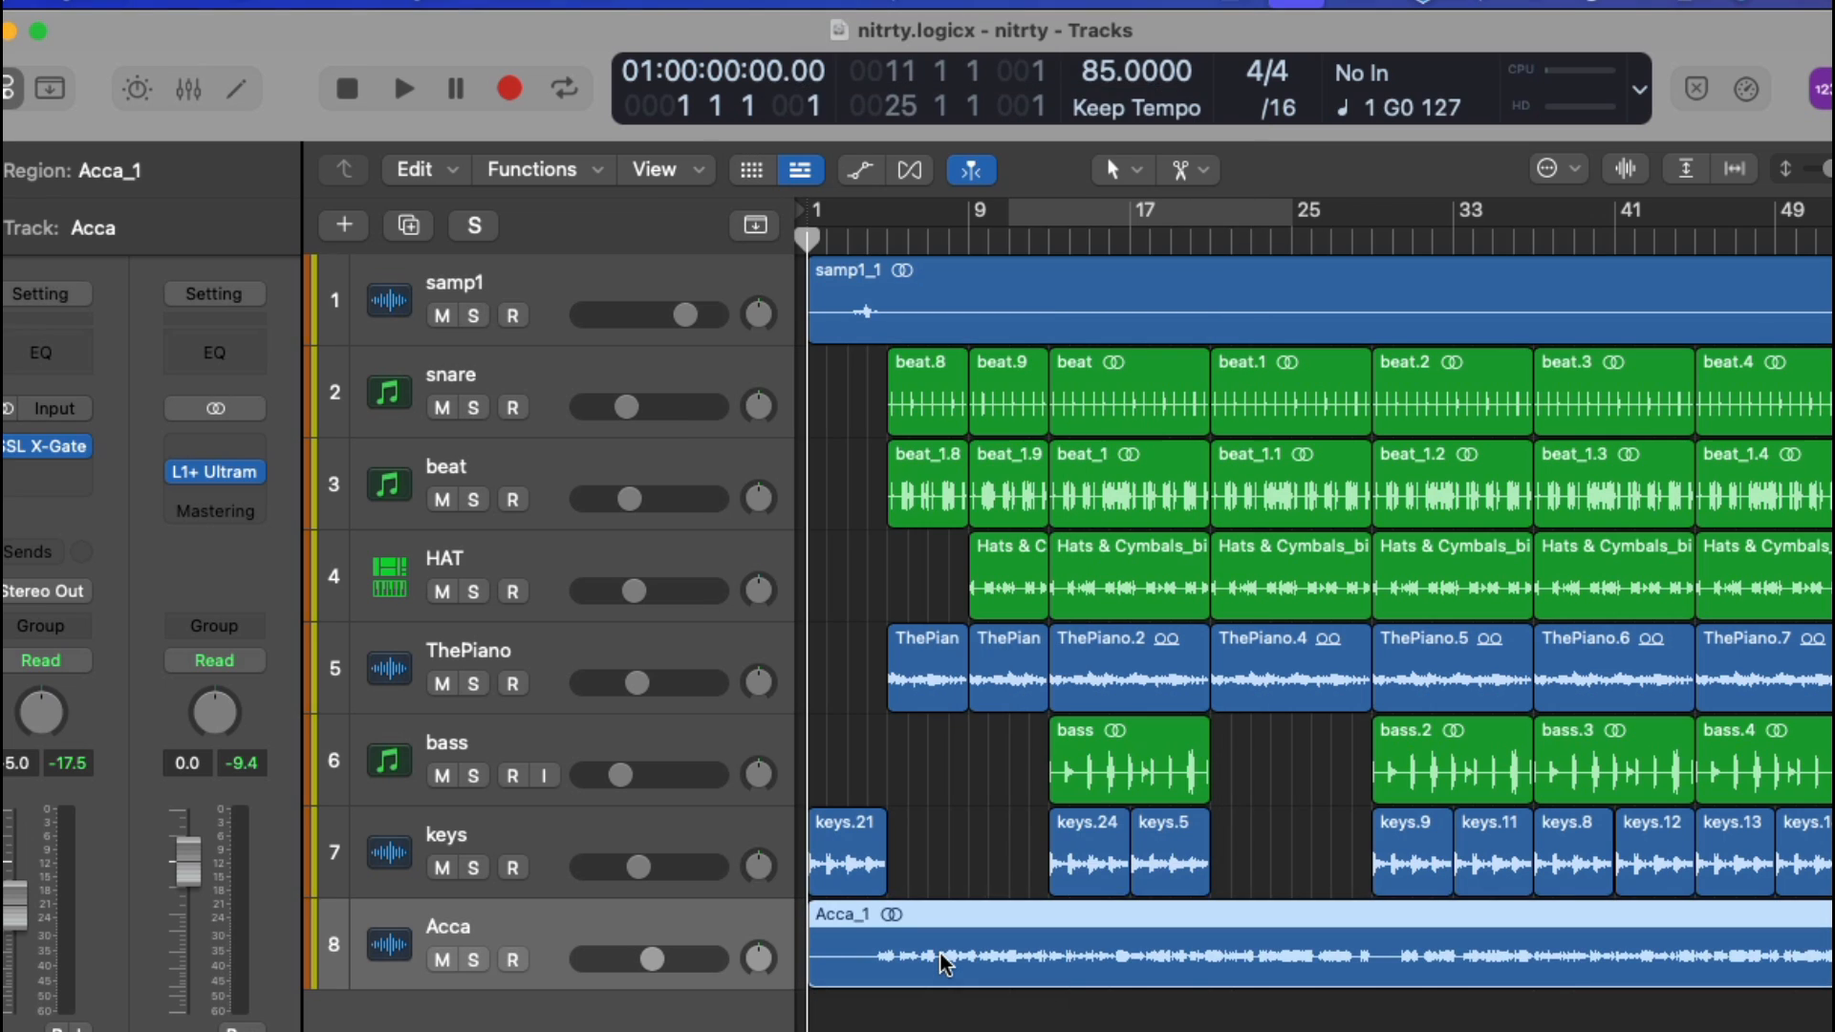
pyautogui.rightClick(945, 963)
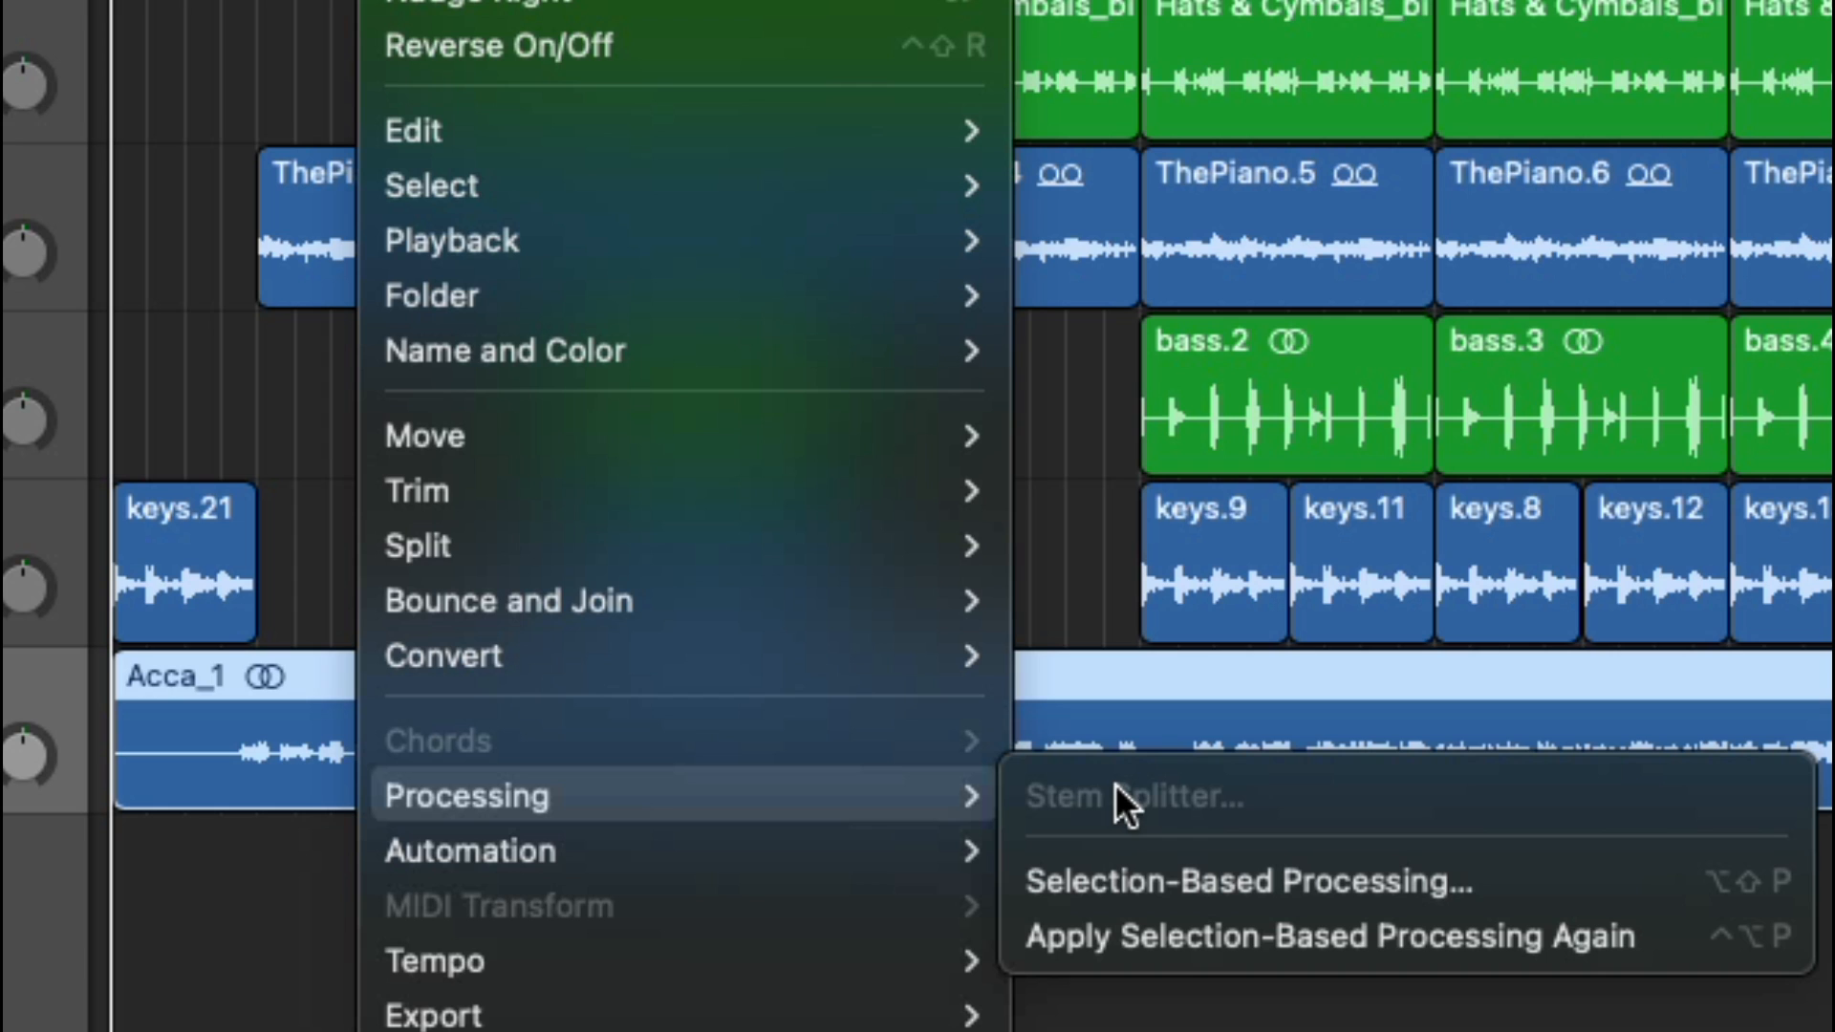
pyautogui.moveTo(1199, 803)
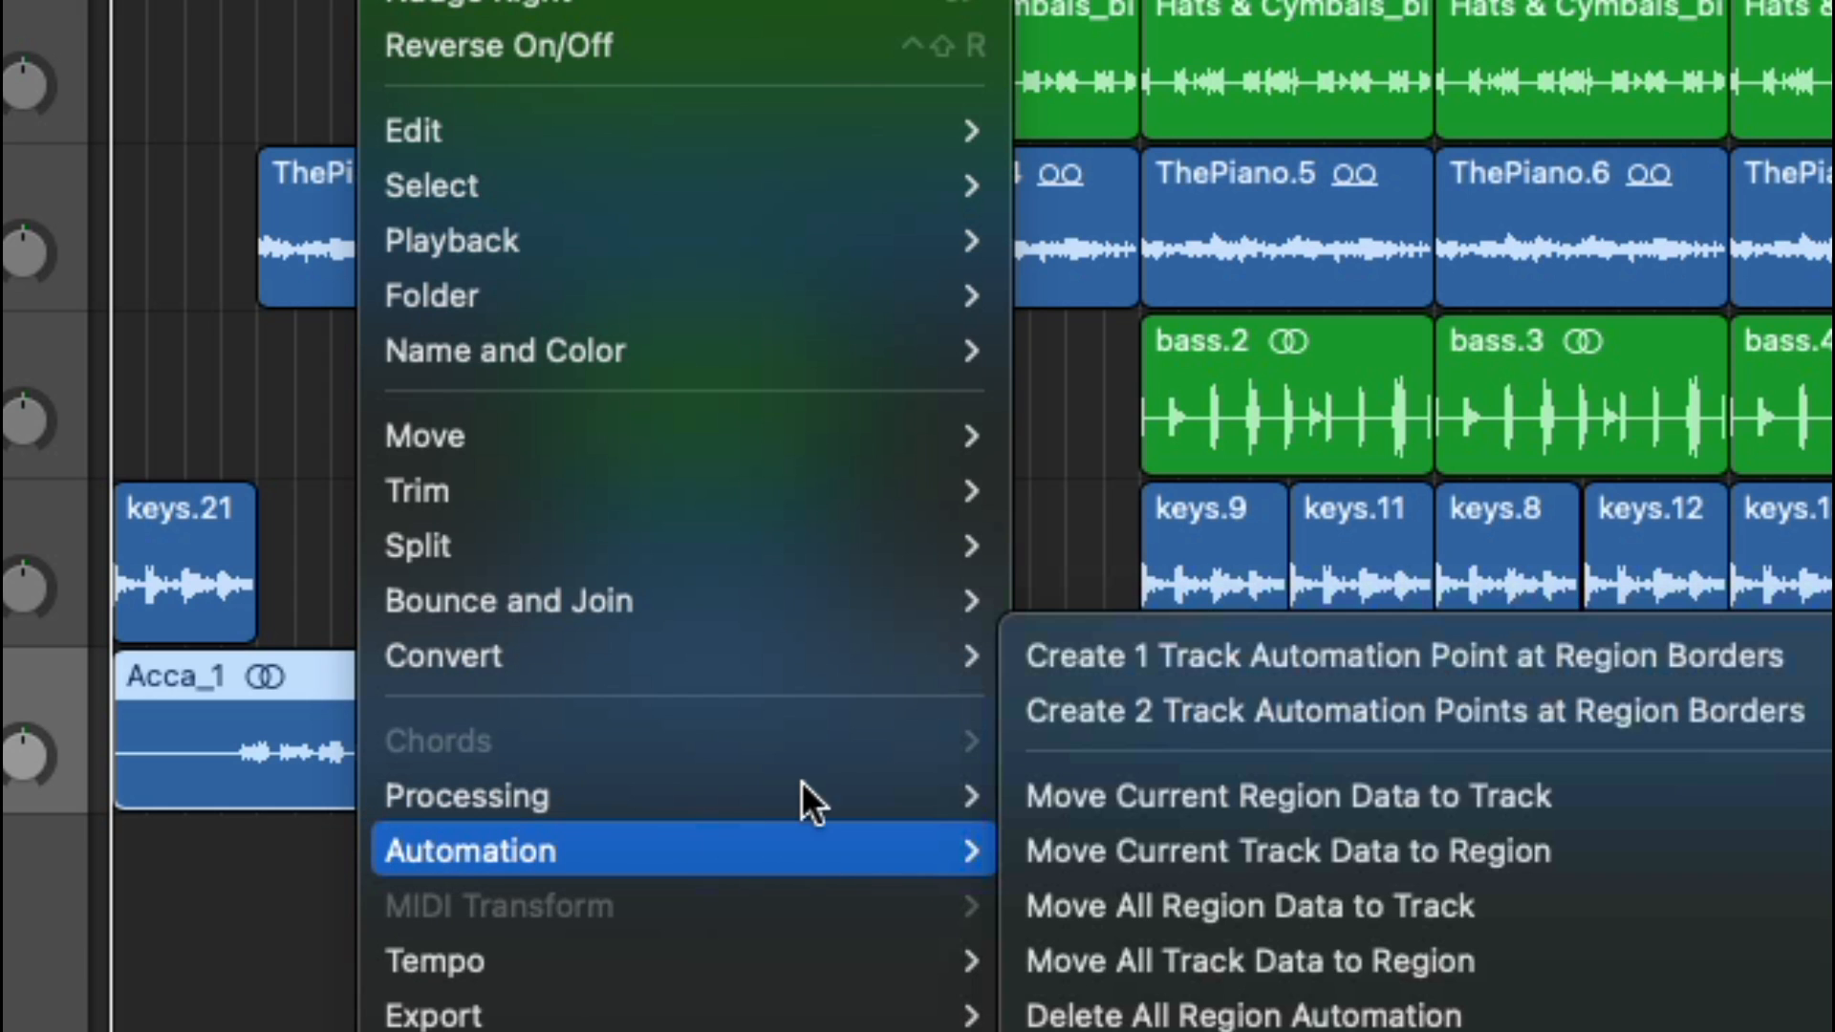
pyautogui.moveTo(466, 796)
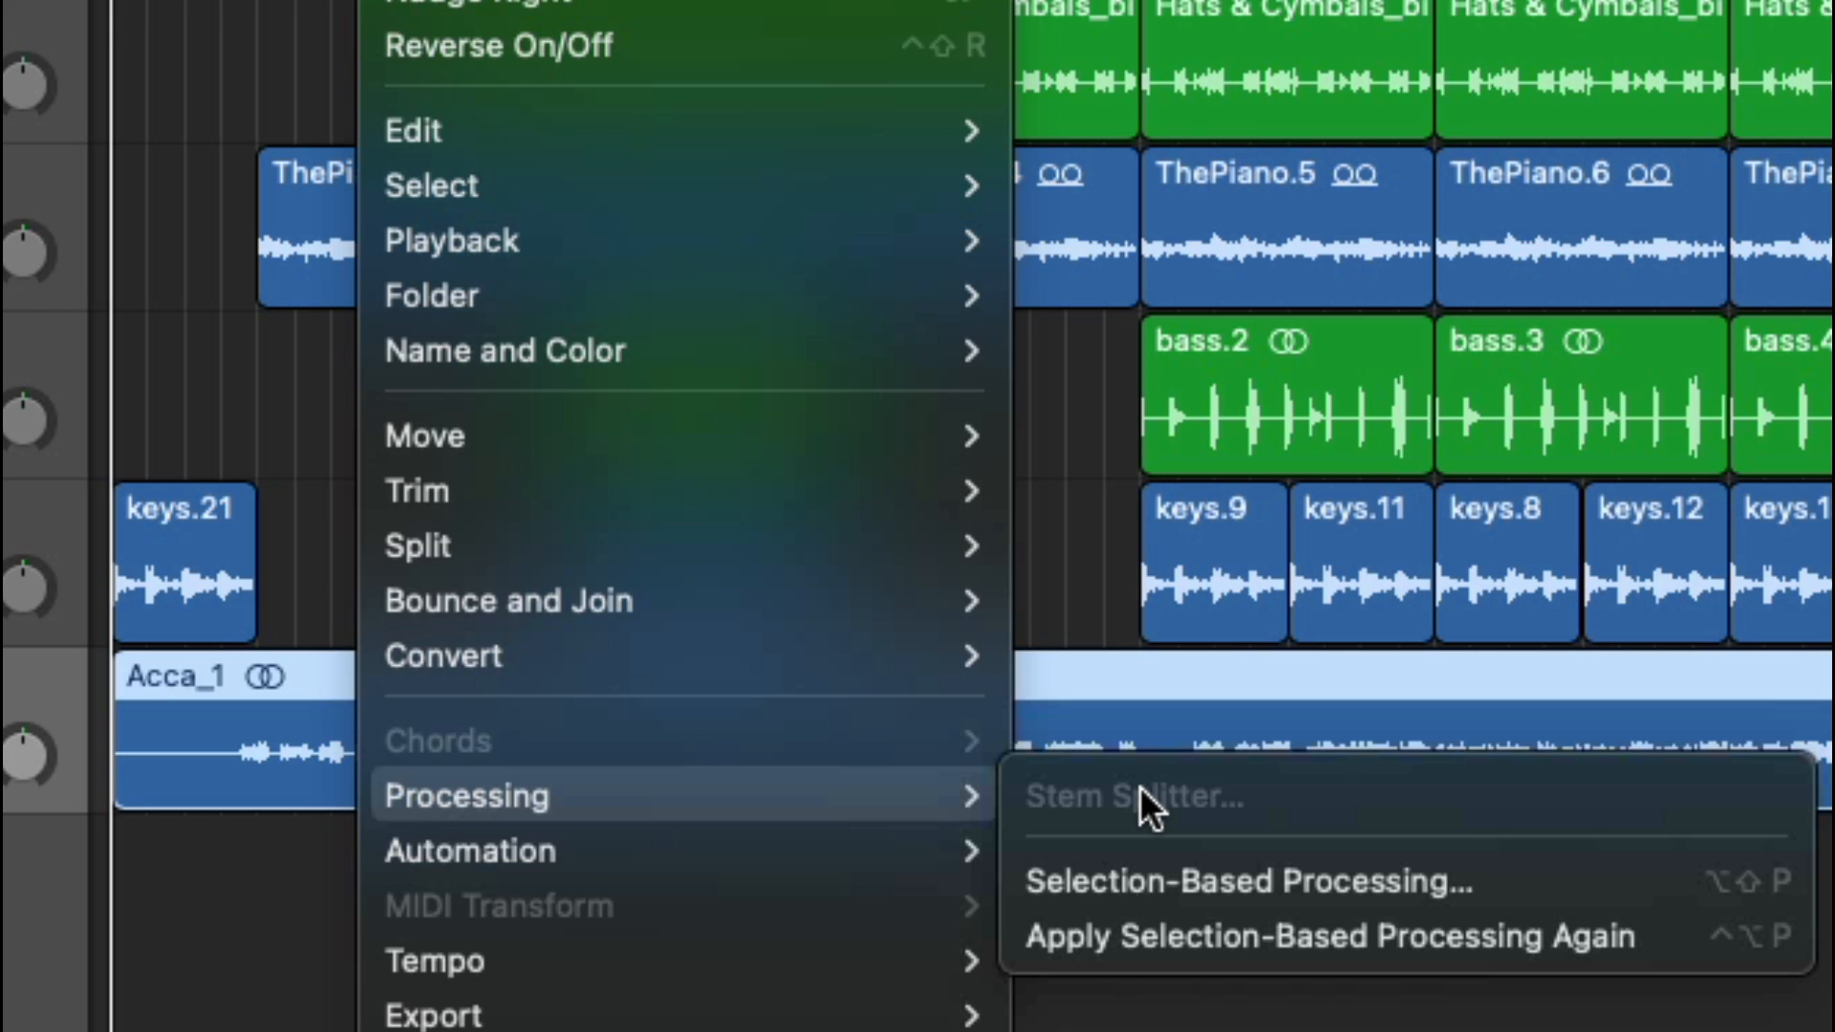
pyautogui.moveTo(1224, 796)
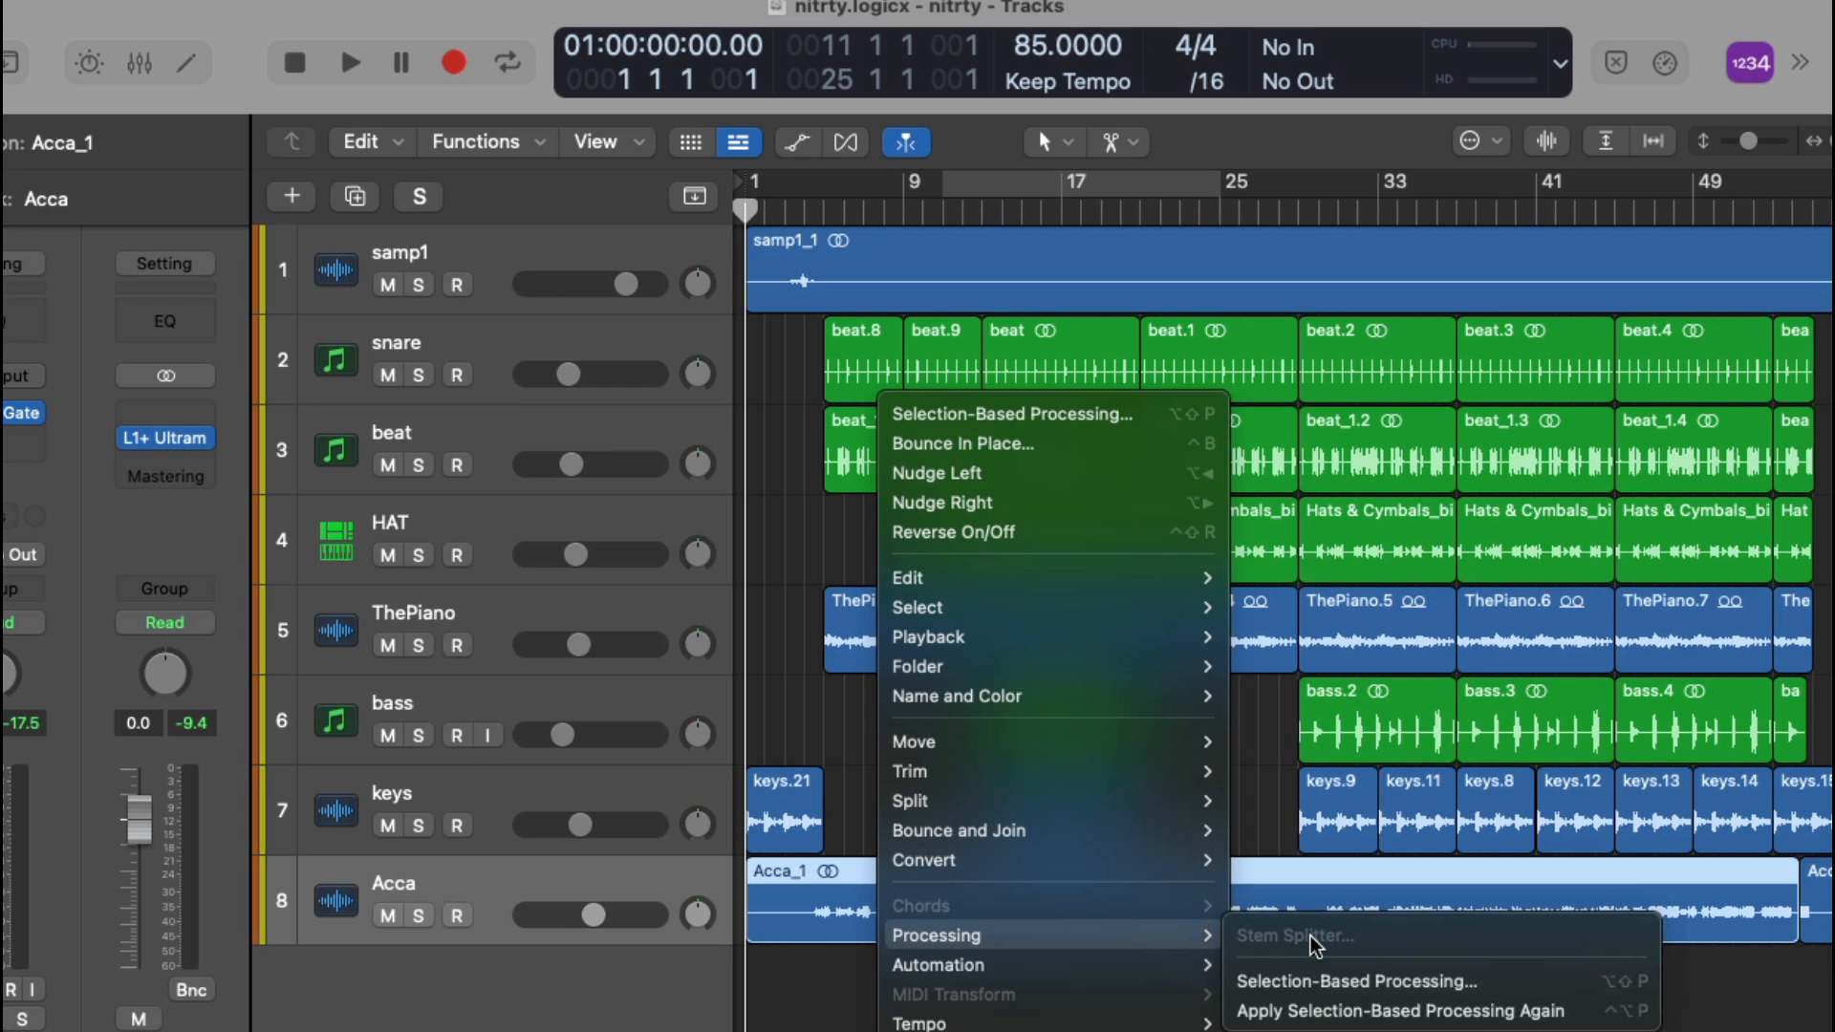
pyautogui.moveTo(1571, 932)
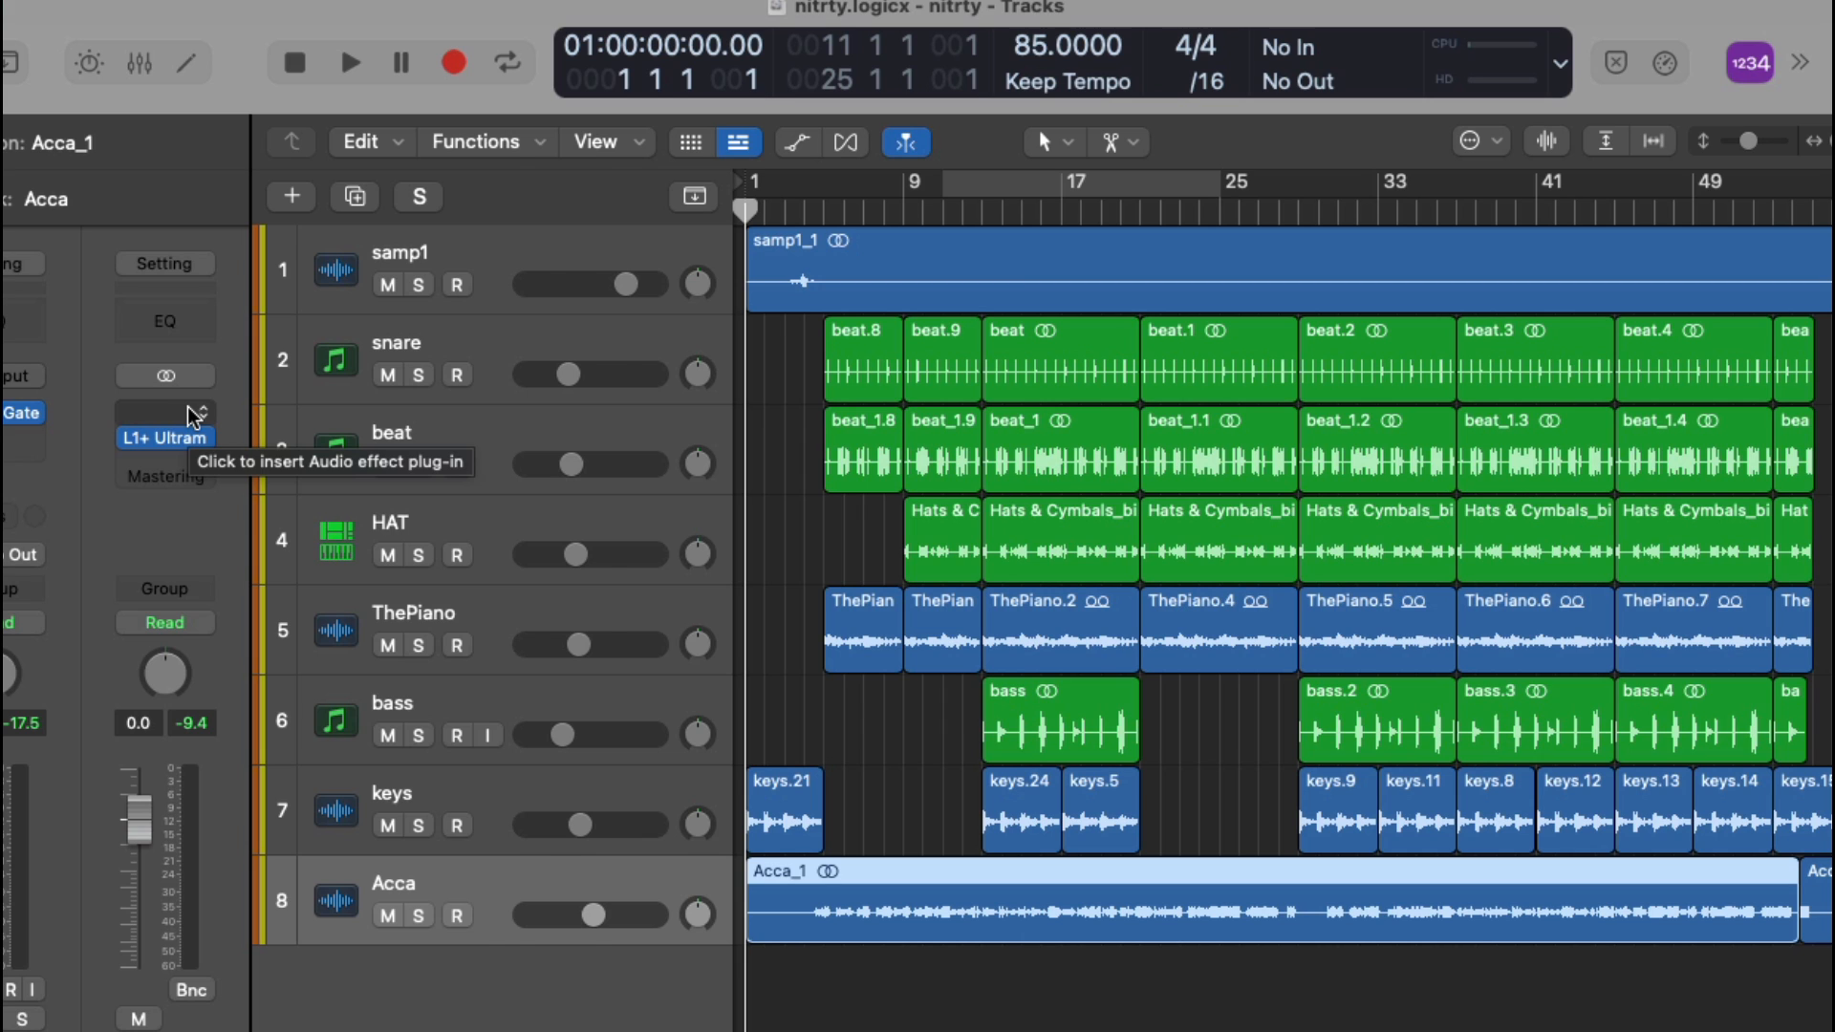
pyautogui.click(166, 438)
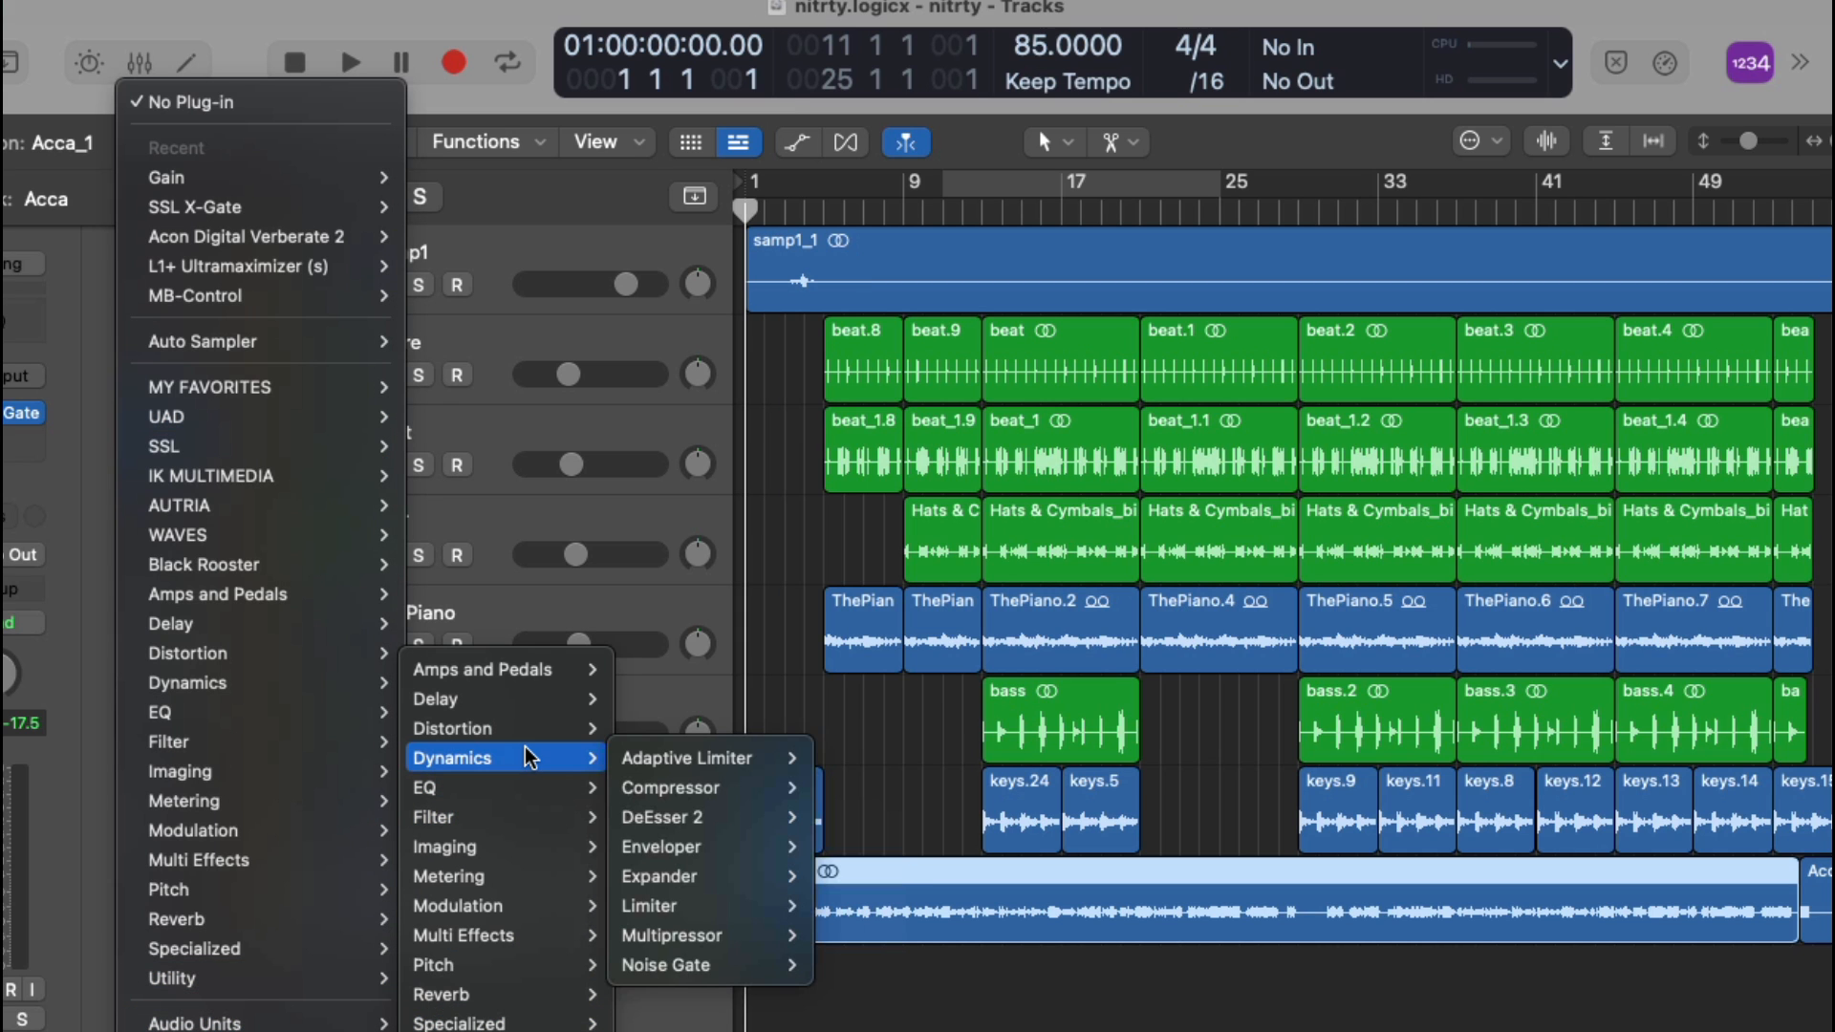
pyautogui.moveTo(452, 728)
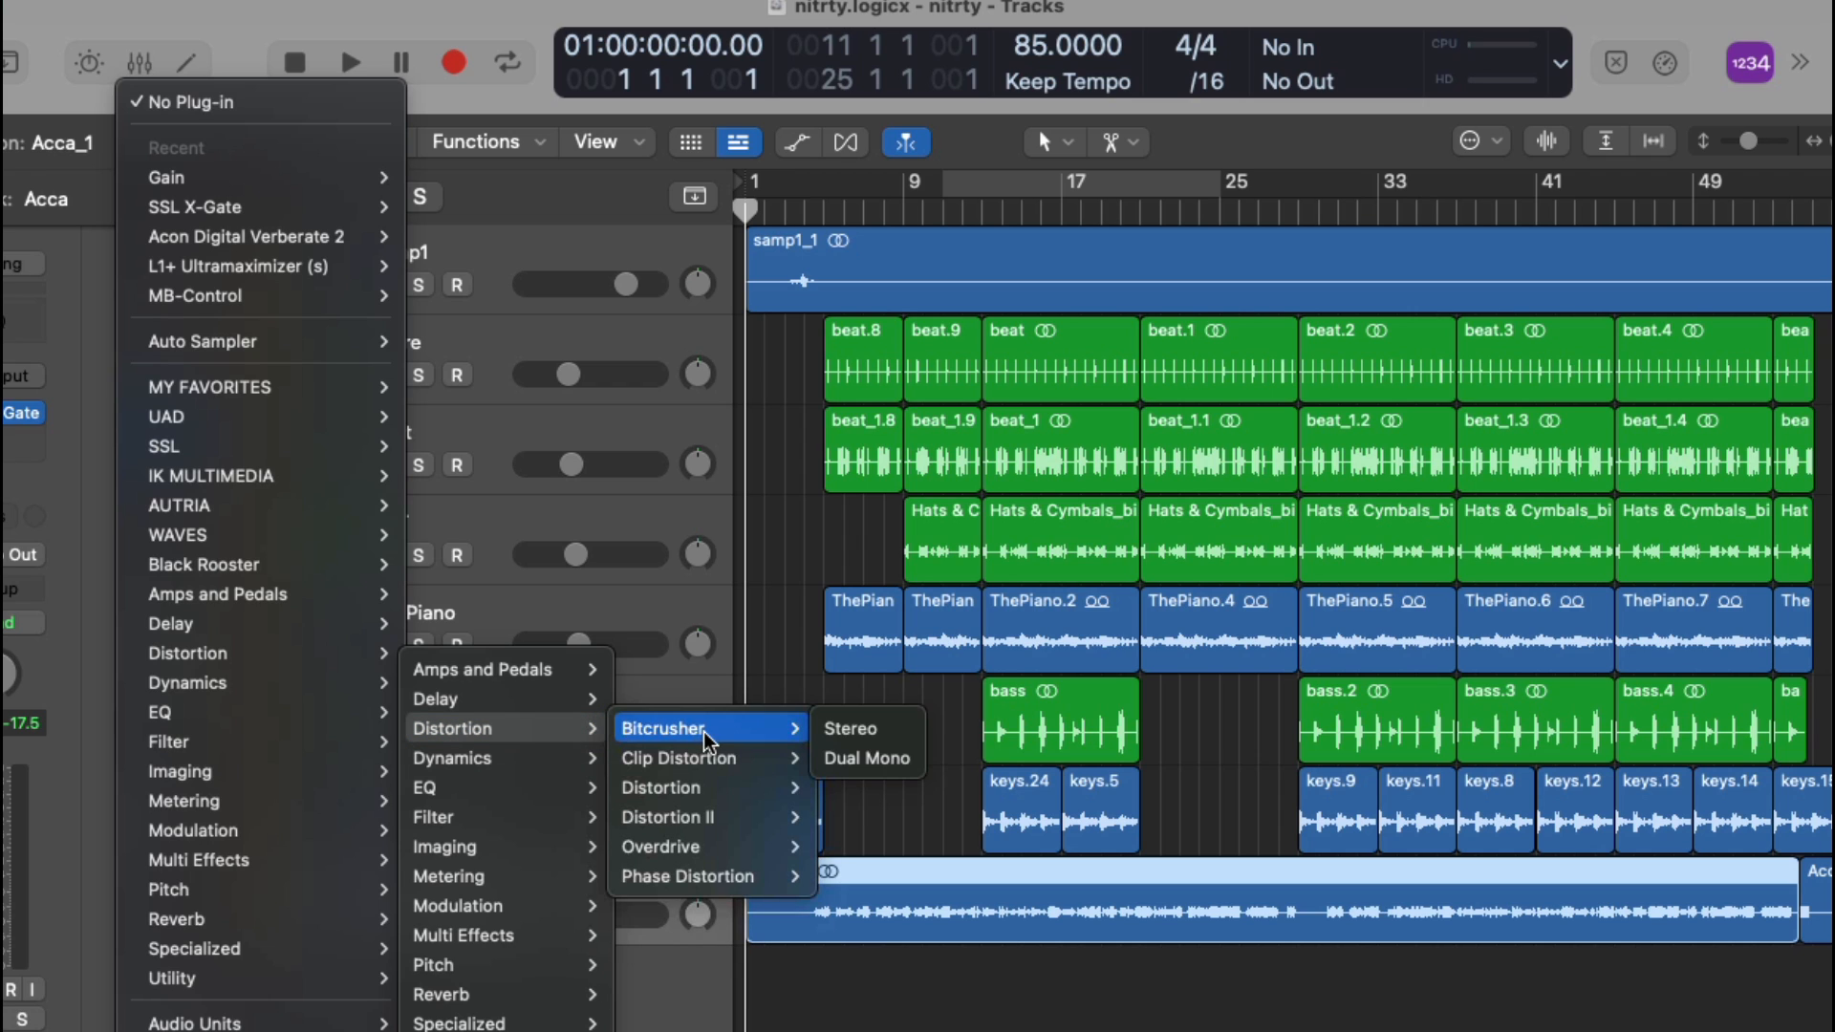
pyautogui.moveTo(735, 839)
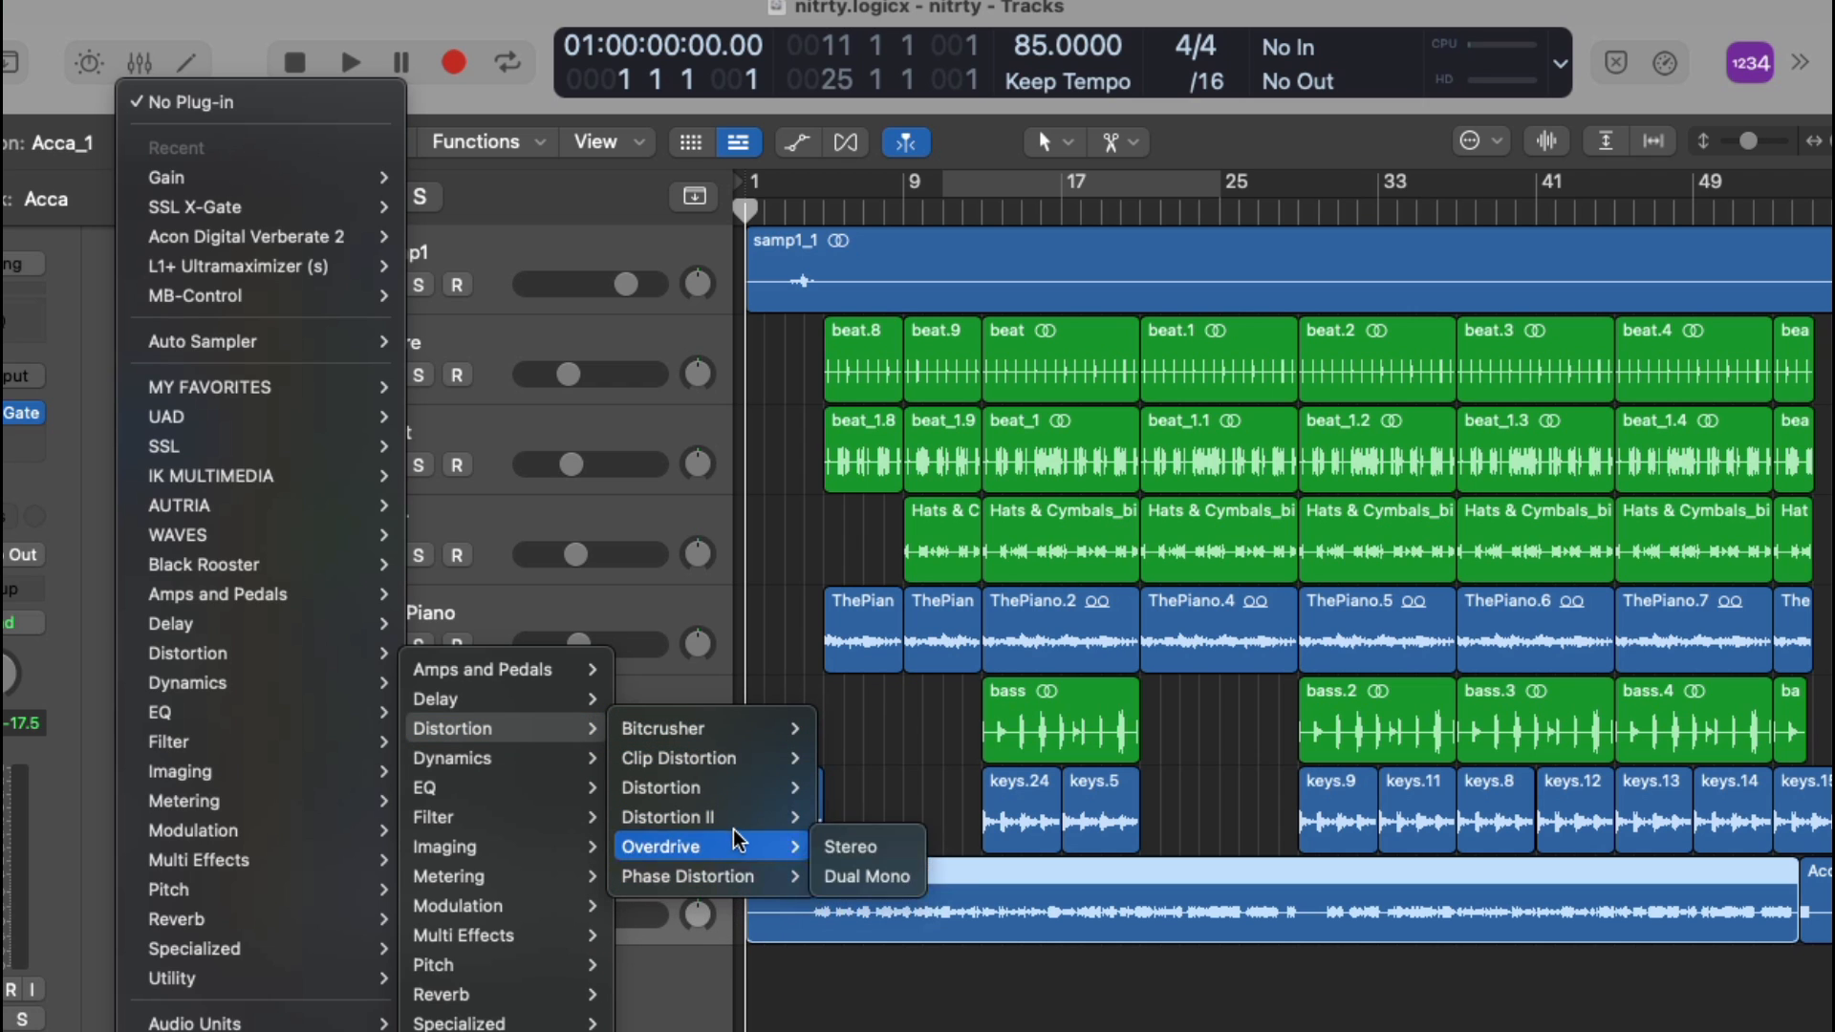
pyautogui.moveTo(744, 728)
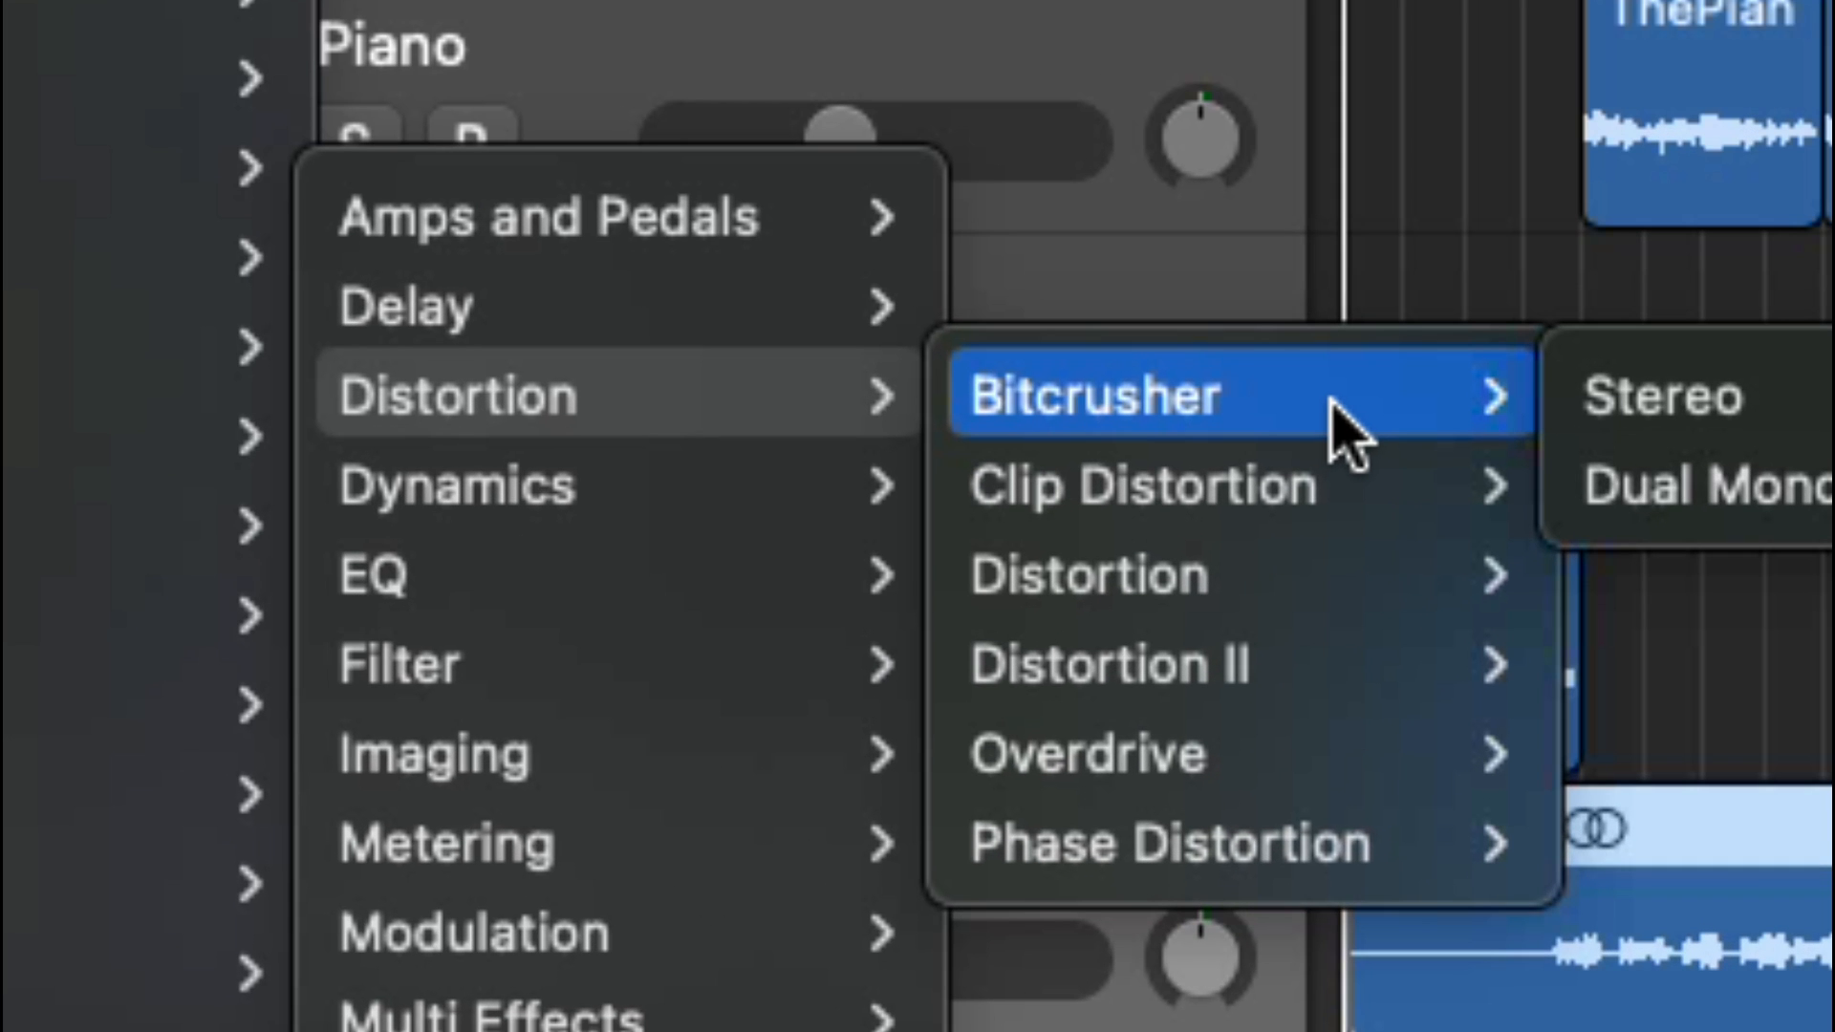
pyautogui.moveTo(1344, 574)
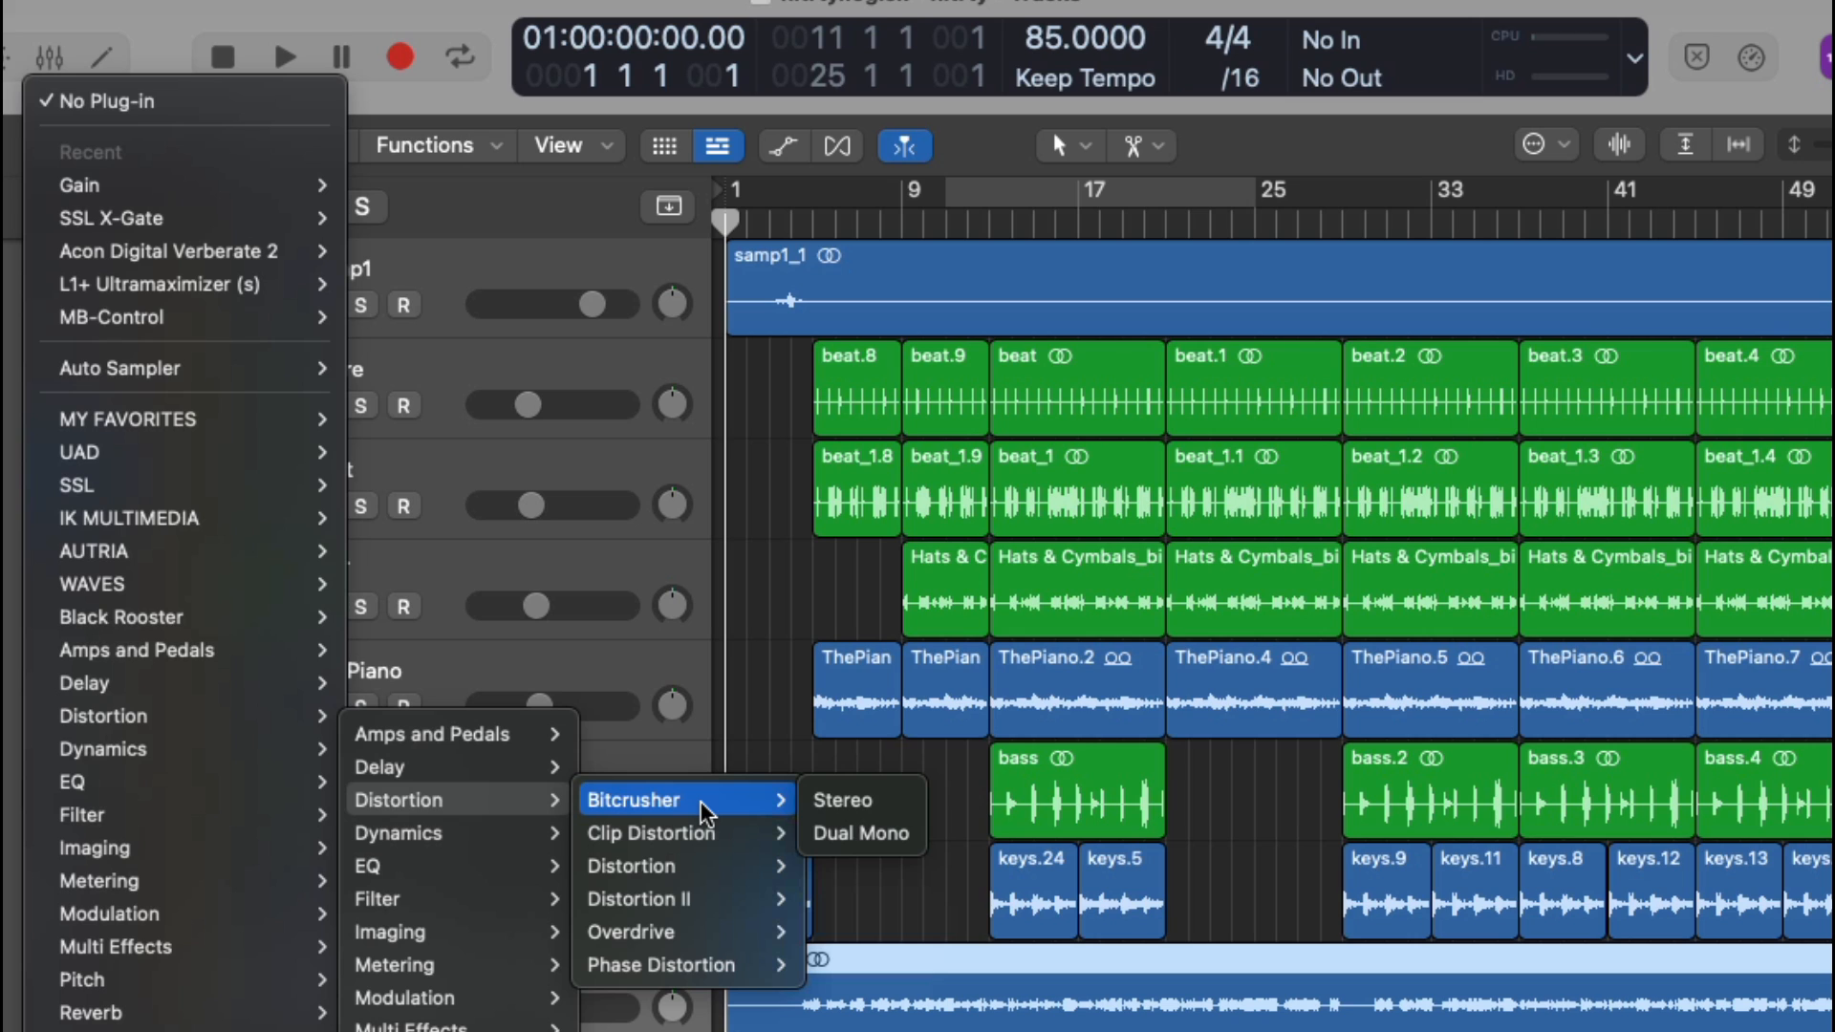
pyautogui.moveTo(444, 734)
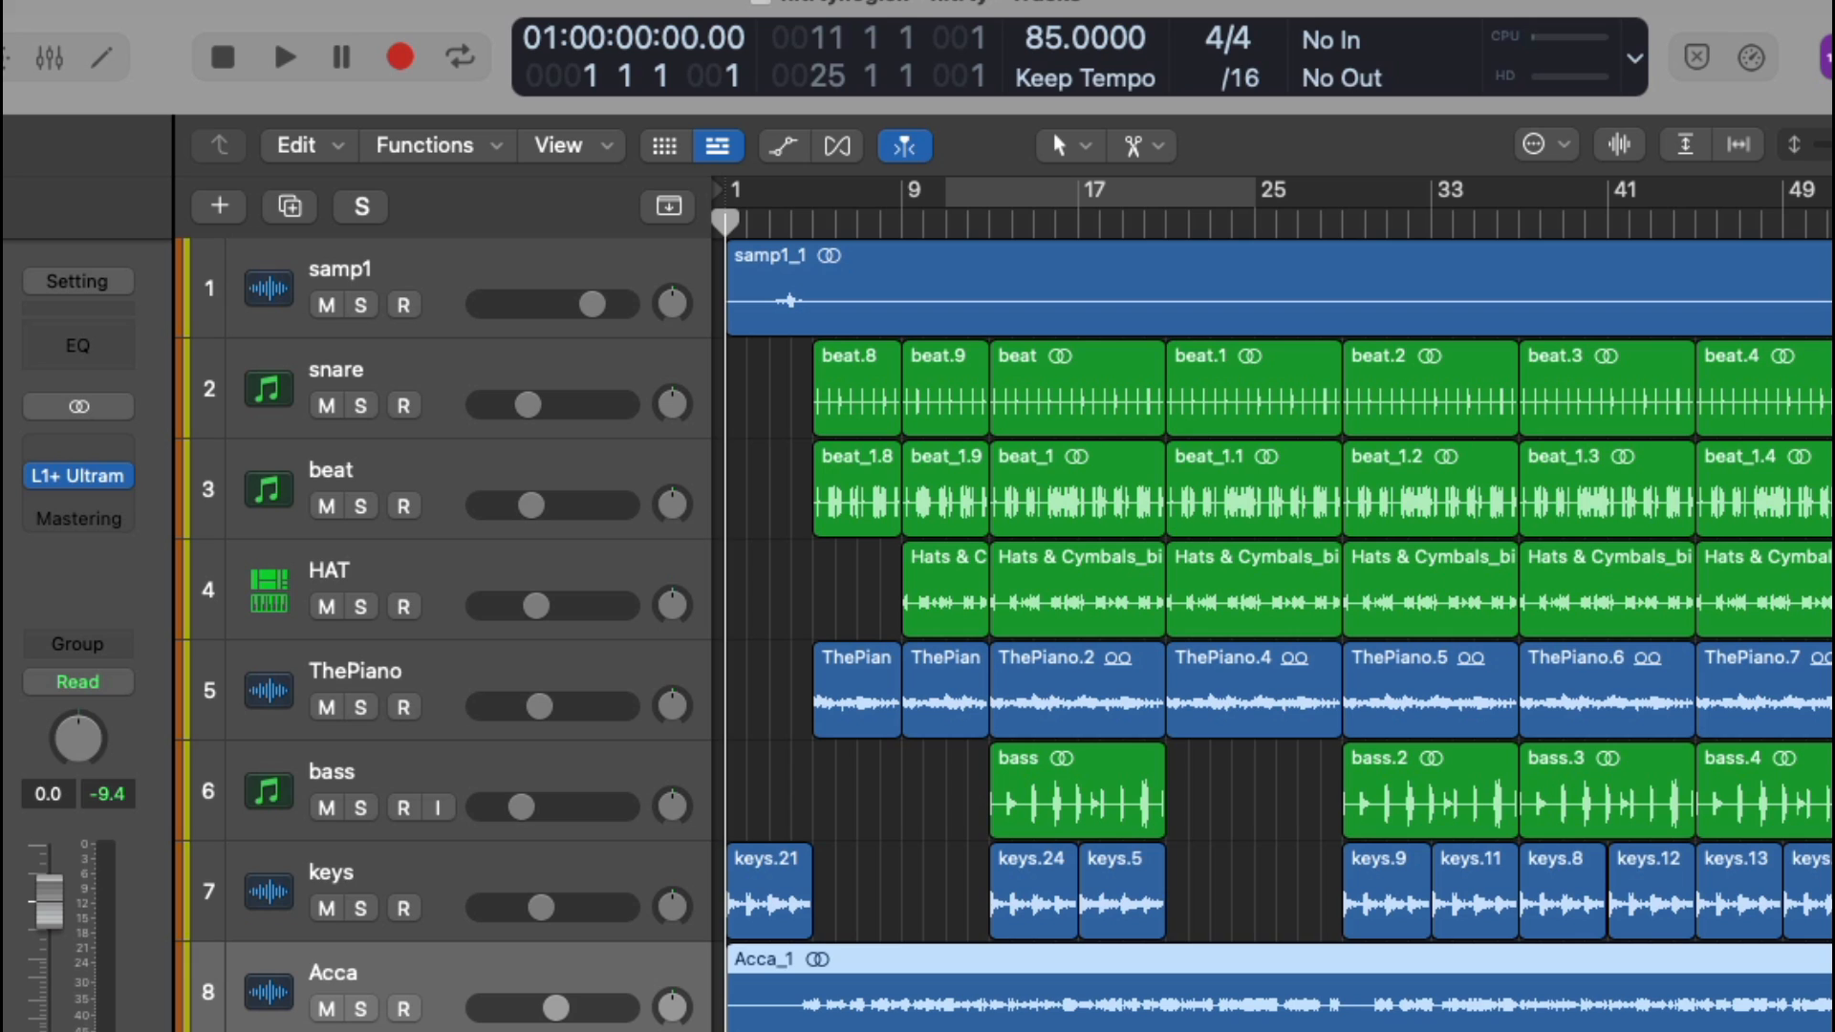
pyautogui.moveTo(669, 298)
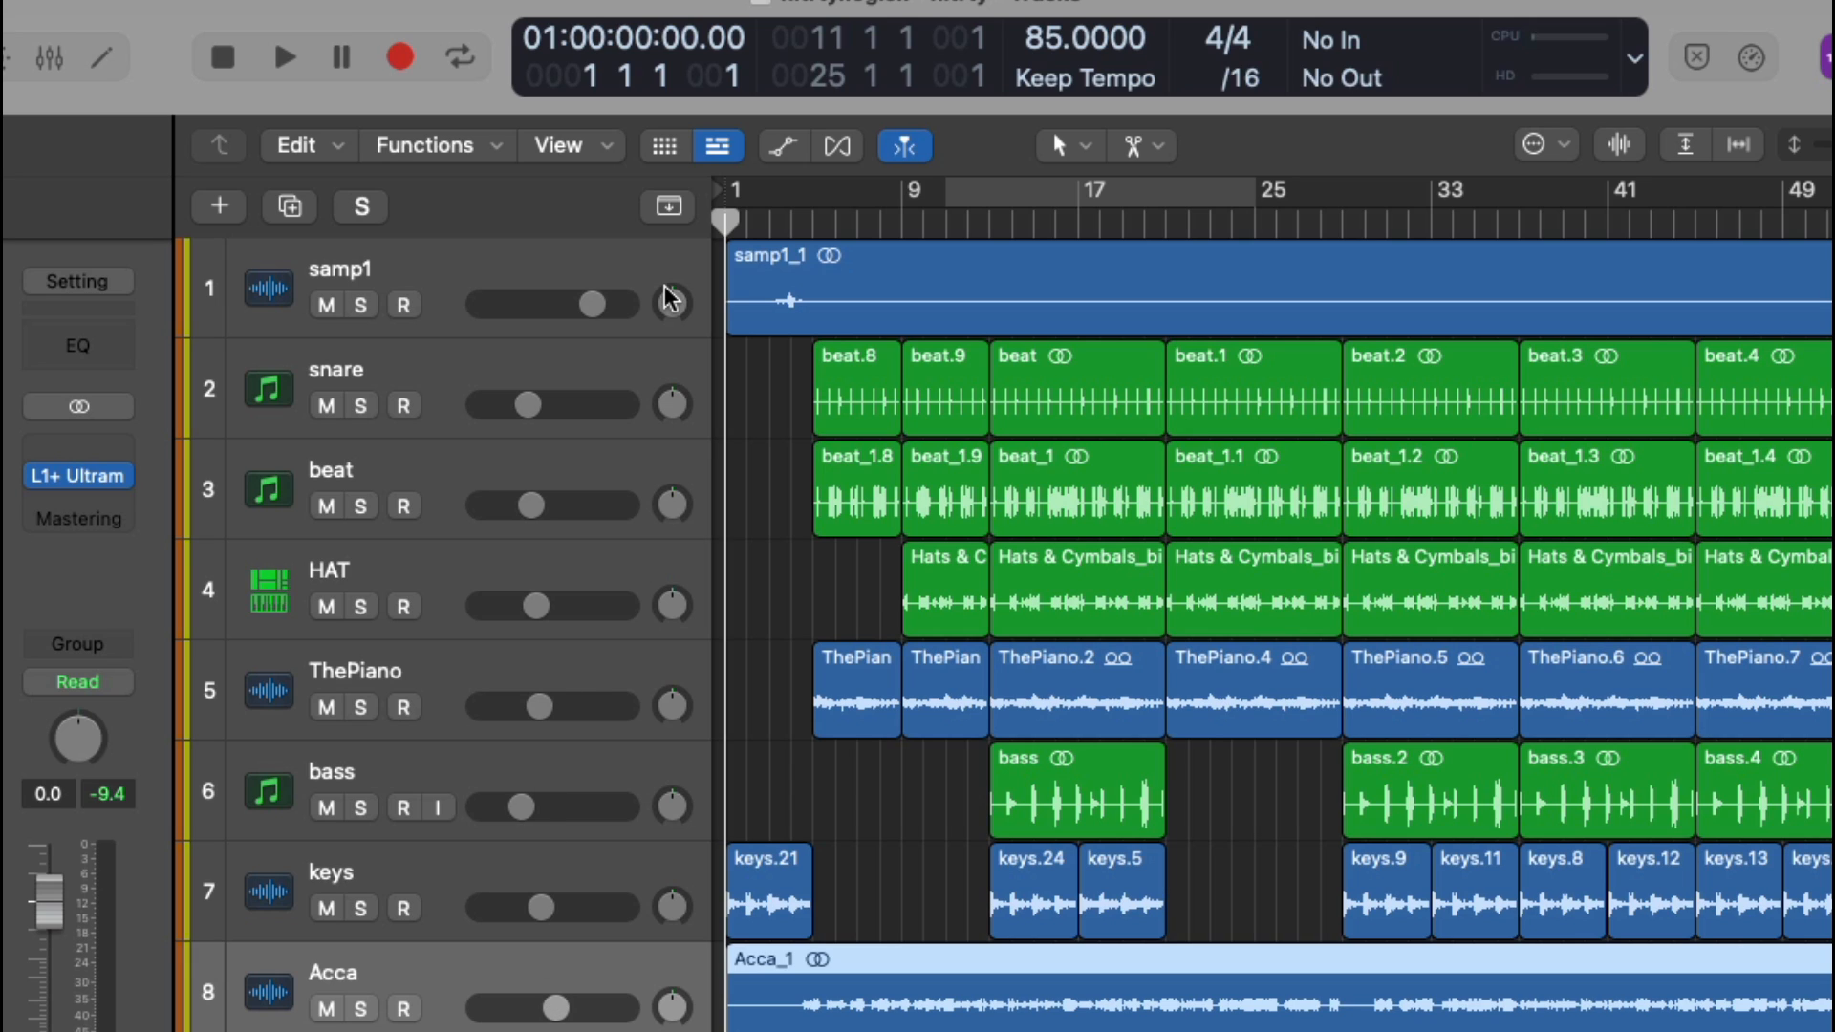